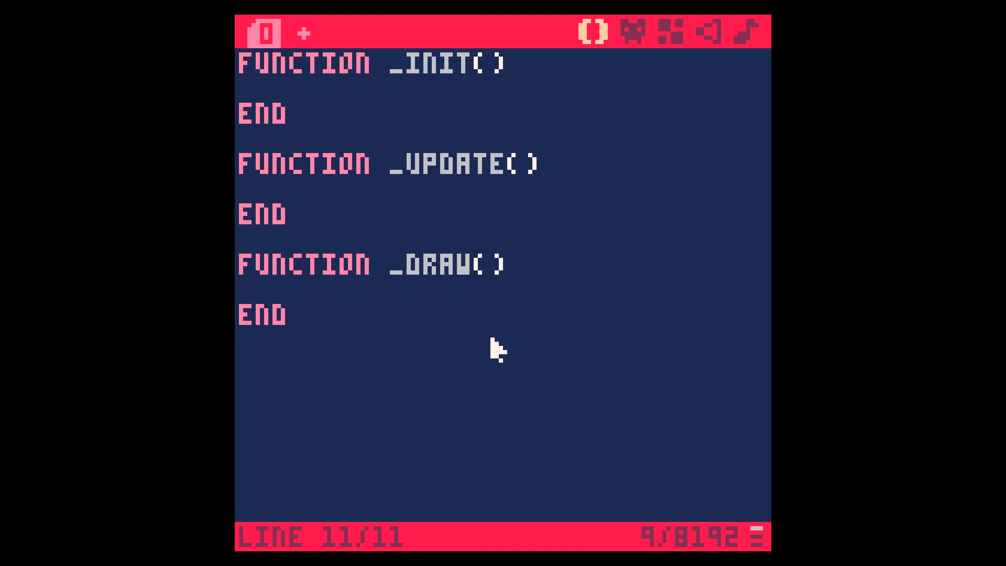
Place the cursor inside _INIT to add X=59 and Y=59
{"action": "left_click", "coordinate": [271, 97]}
{"action": "type", "text": "IF(BTN(★😐웃●웃…∧🅾️"}
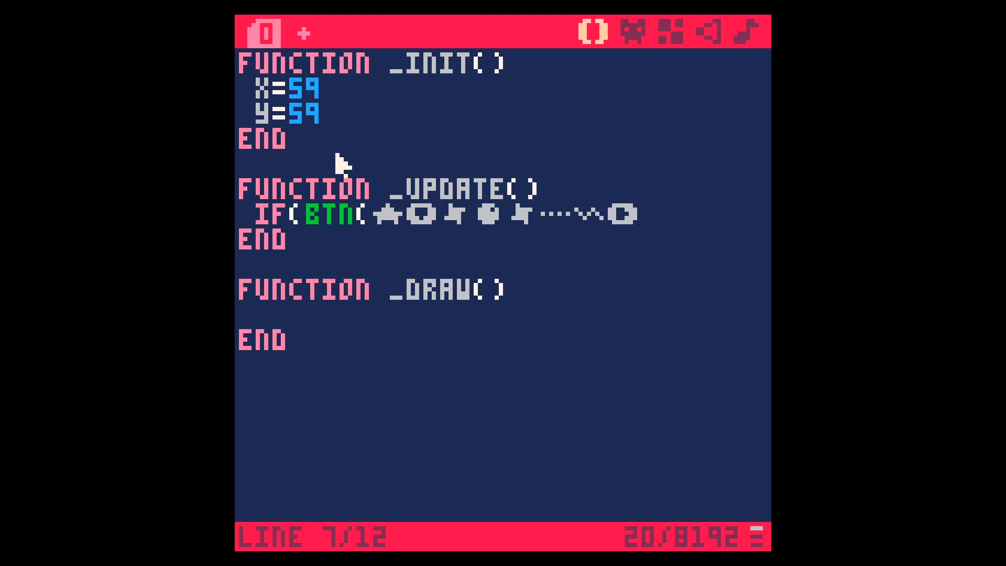
Write the IF(BTN(⬅️)) X-=1 check and start the next IF(BTN( line in _UPDATE
{"action": "key", "text": "Backspace"}
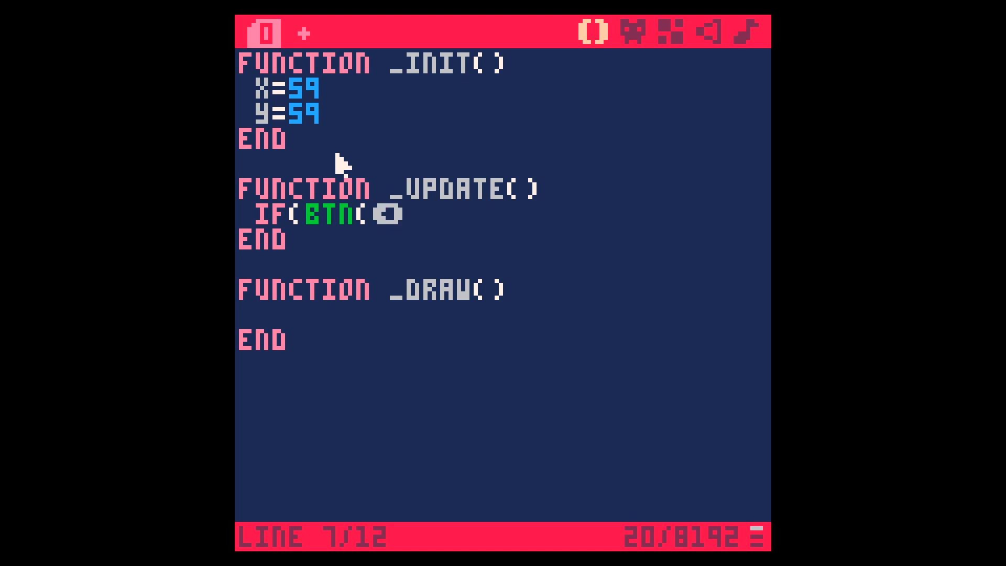
{"action": "type", "text": ")) X-=1"}
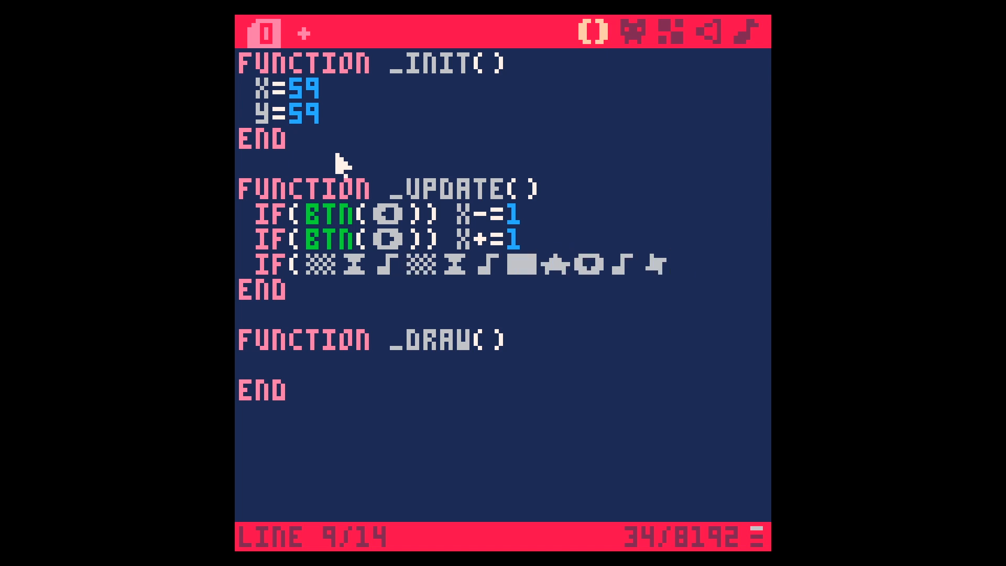
{"action": "type", "text": "IF(BTN(⬇️)) Y+=1"}
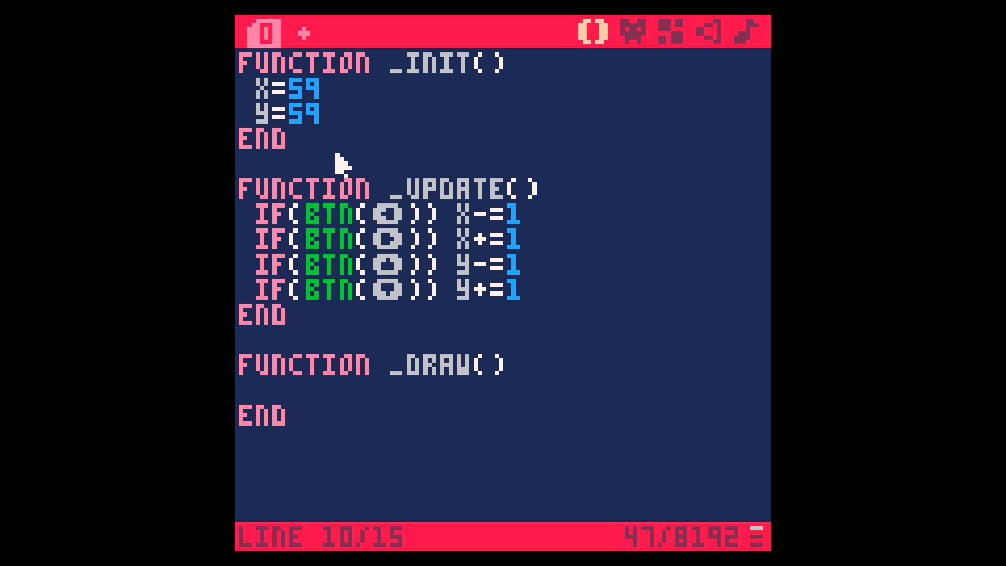
Add CLS() at the start of _DRAW
{"action": "type", "text": "CLS()"}
{"action": "type", "text": "PSET(X,Y,8)"}
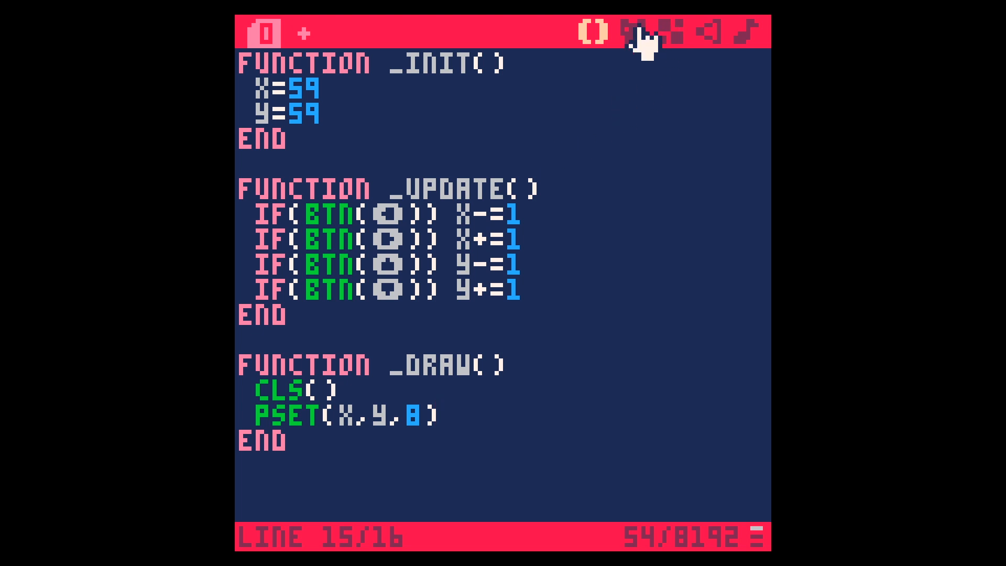
{"action": "left_click", "coordinate": [640, 30]}
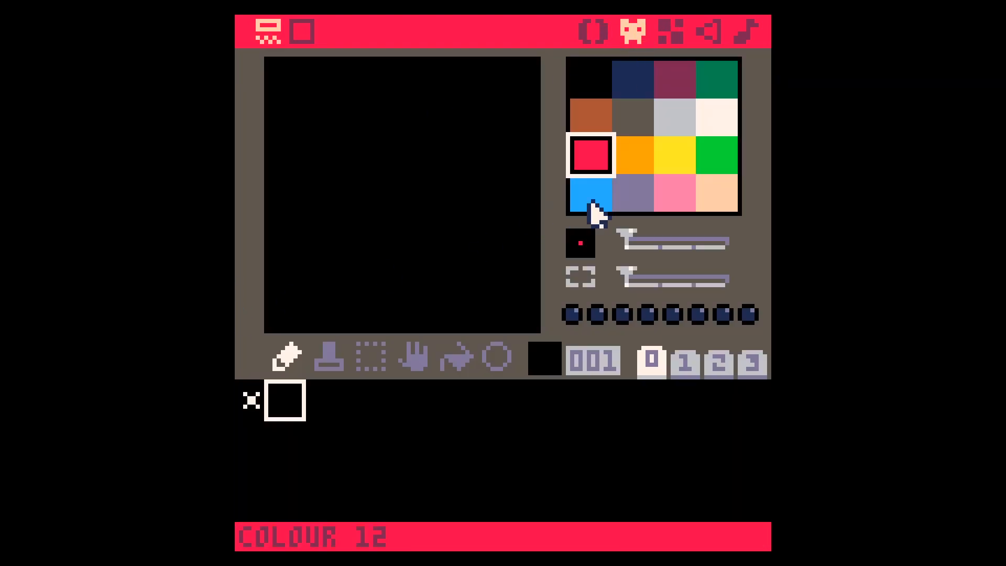
{"action": "left_click", "coordinate": [712, 30]}
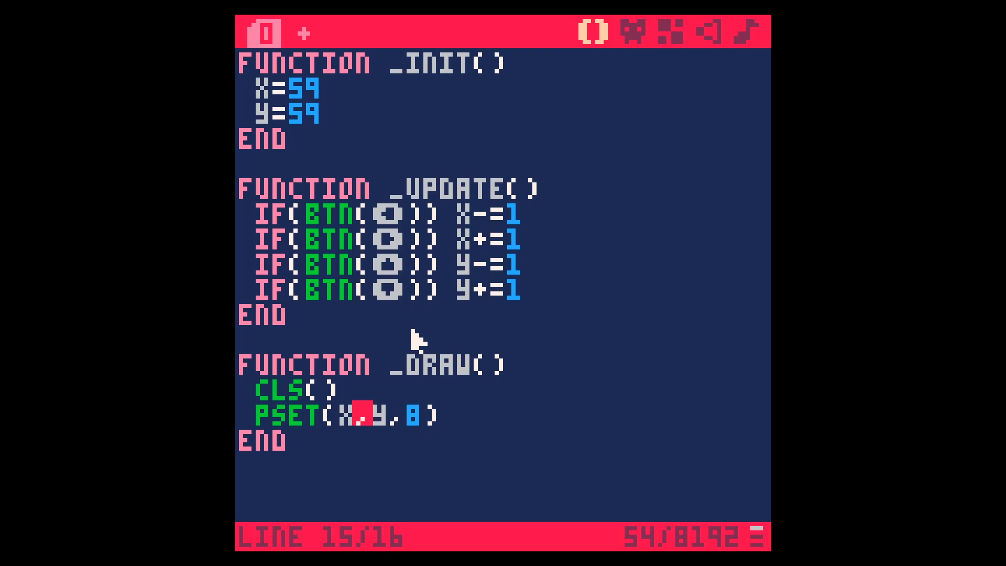
Replace PSET with SPR(X,Y), dropping the colour 8, and check the ball in the sprite editor
{"action": "key", "text": "Backspace"}
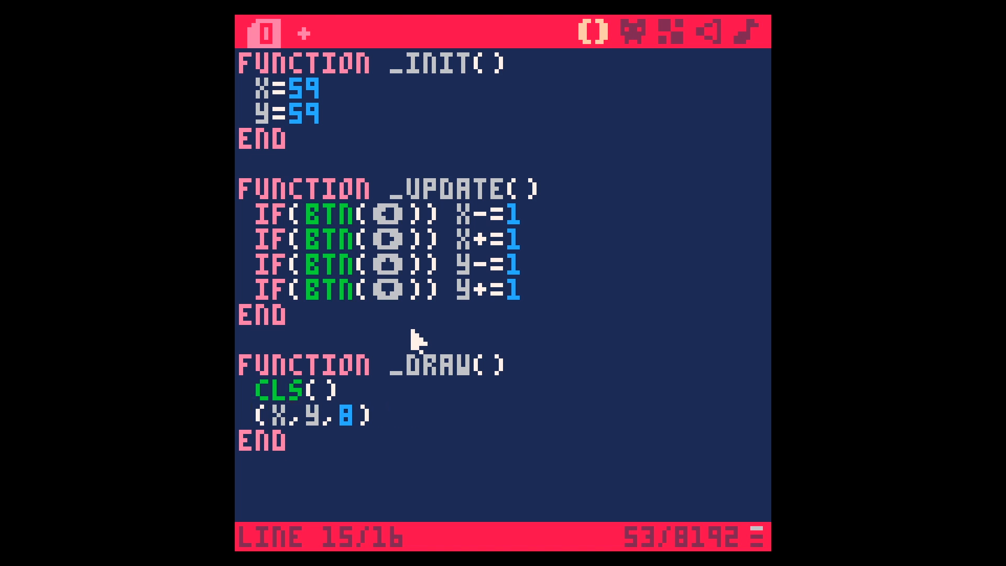
{"action": "type", "text": "SPR"}
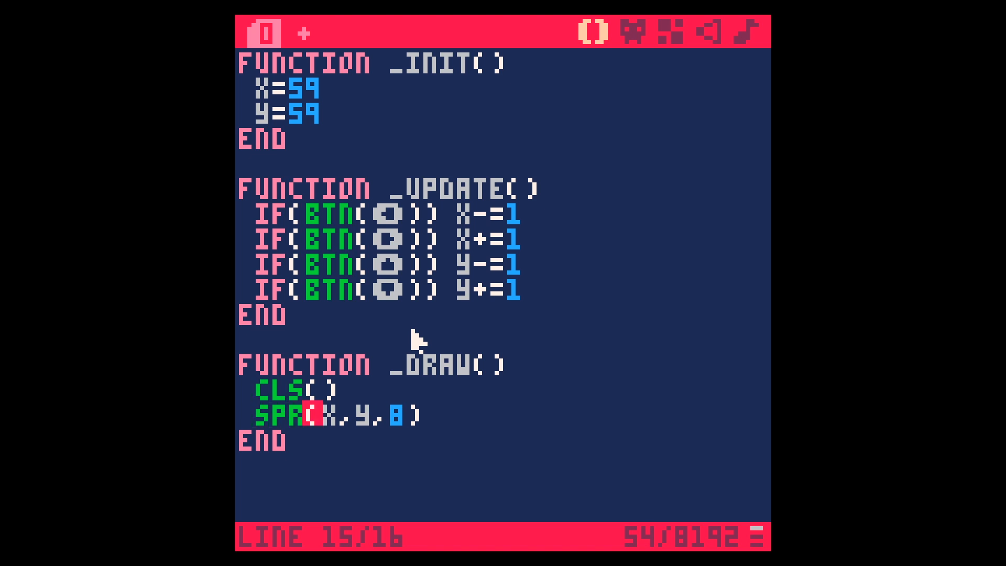
{"action": "key", "text": "Backspace"}
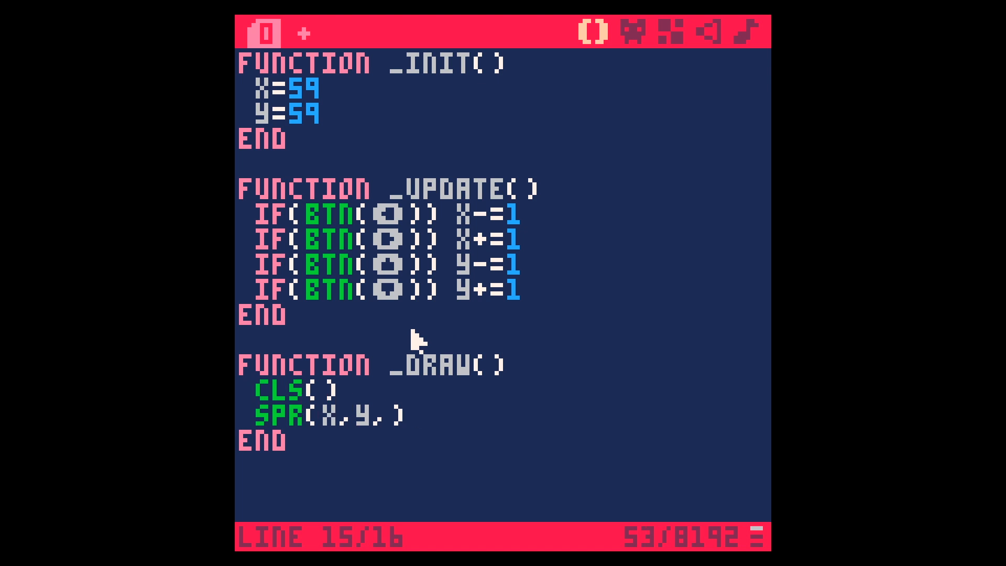
{"action": "left_click", "coordinate": [639, 30]}
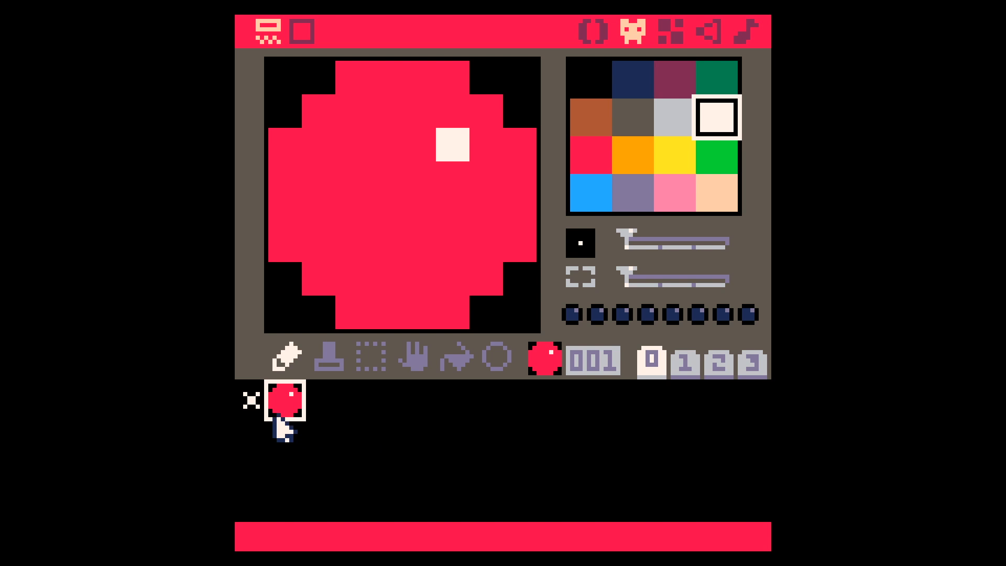
{"action": "mouse_move", "coordinate": [610, 386]}
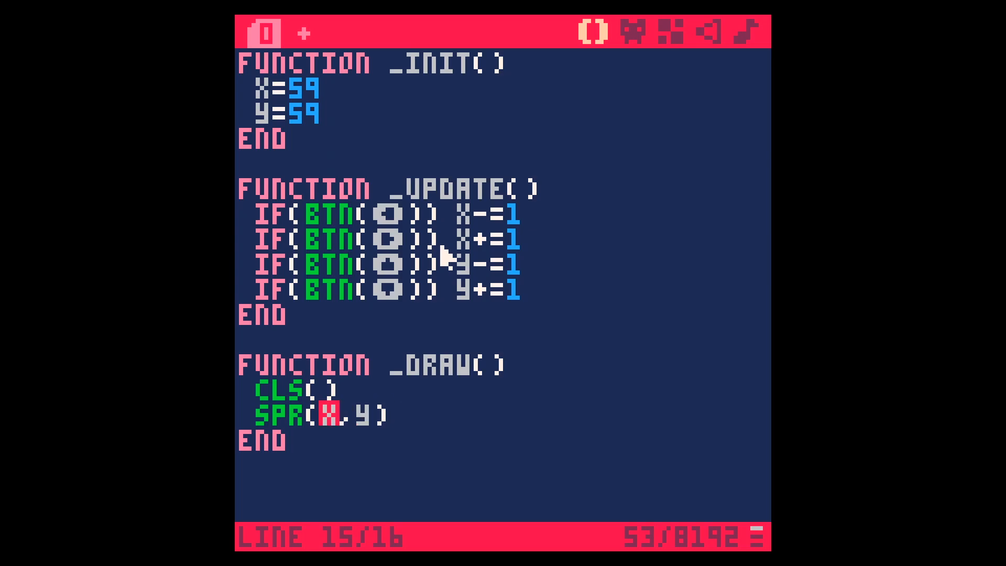
Change the draw call to SPR(1,X,Y) so sprite 1 is drawn at the ball position
{"action": "type", "text": "0,"}
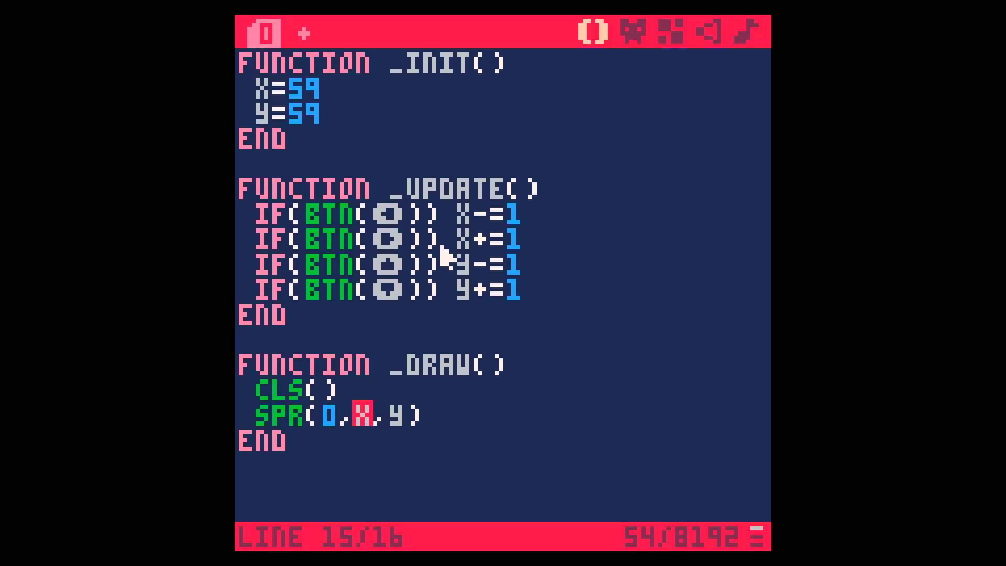
{"action": "type", "text": "1"}
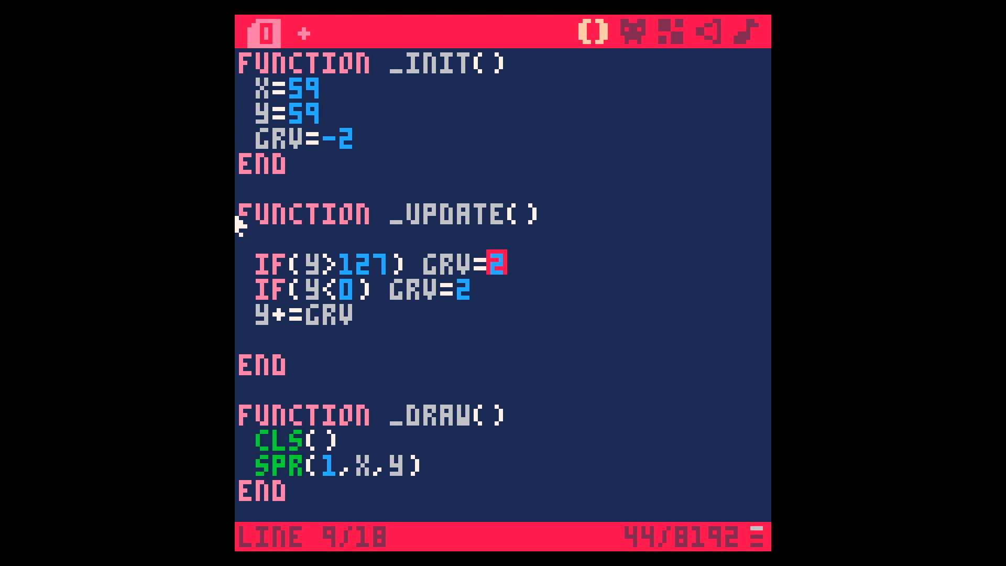
Make the bottom-edge check at Y>120 set GRV to -2
{"action": "type", "text": "-"}
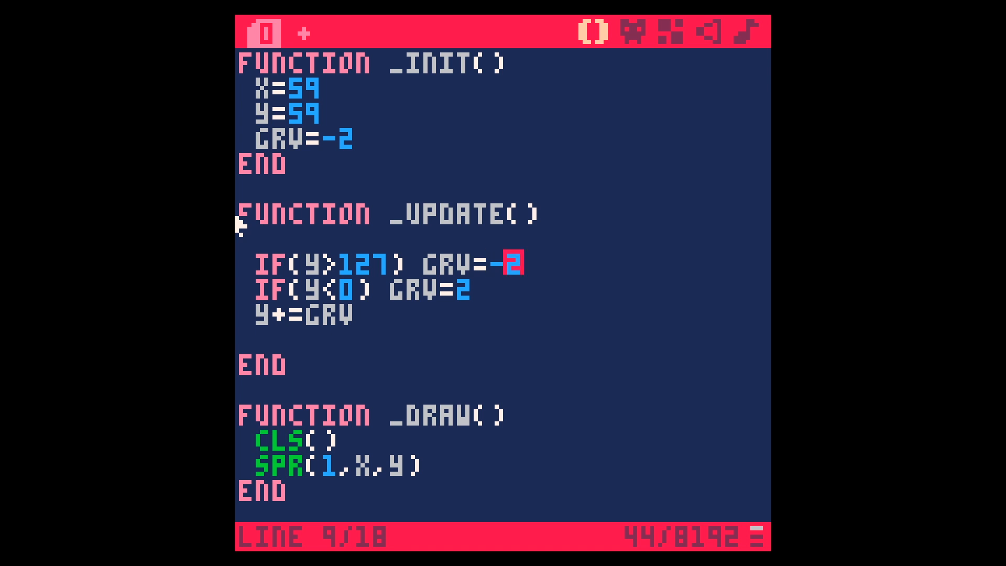
{"action": "type", "text": "120"}
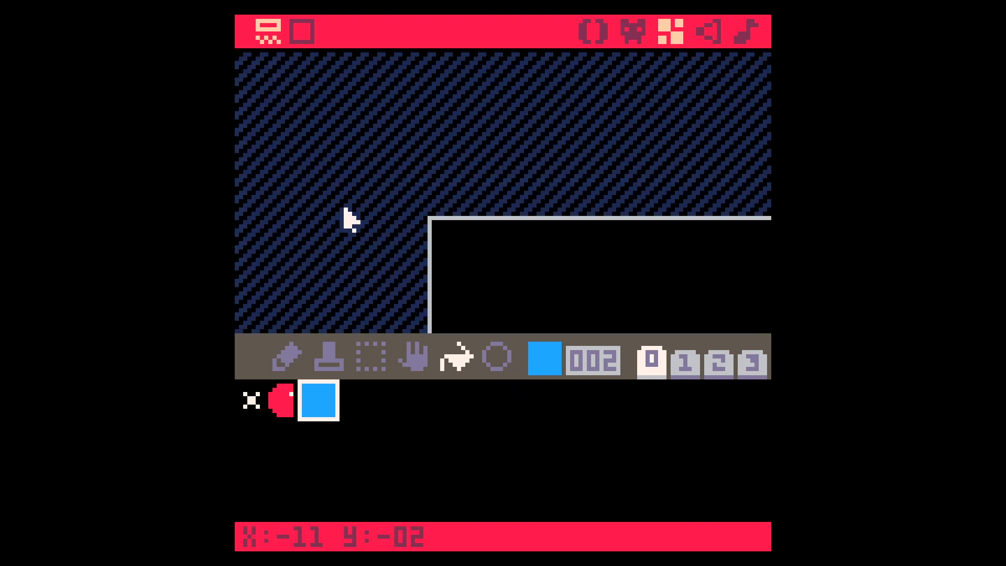
Choose the fill tool in the map editor to flood the map with tile 2
{"action": "left_click", "coordinate": [457, 358]}
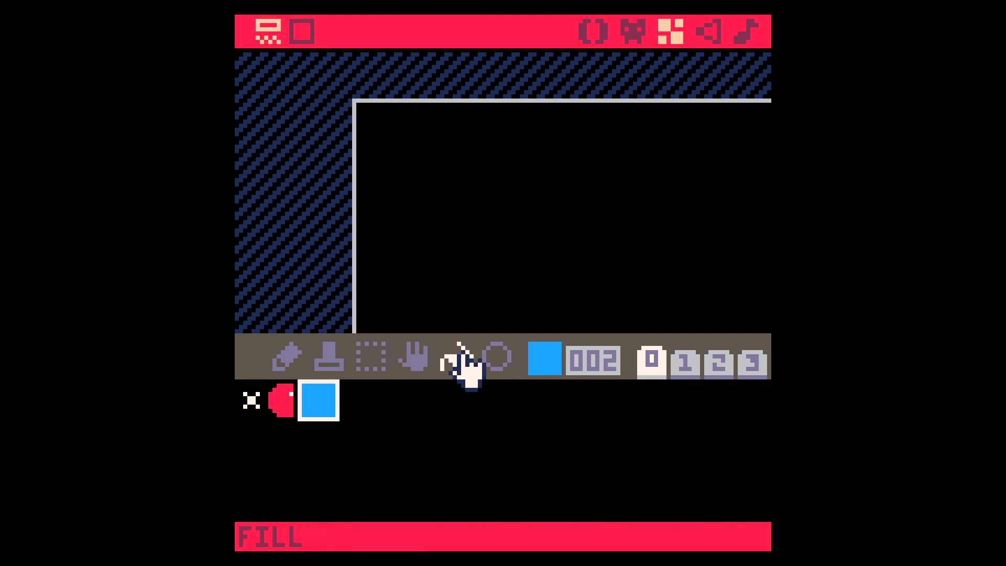
{"action": "left_click", "coordinate": [465, 364]}
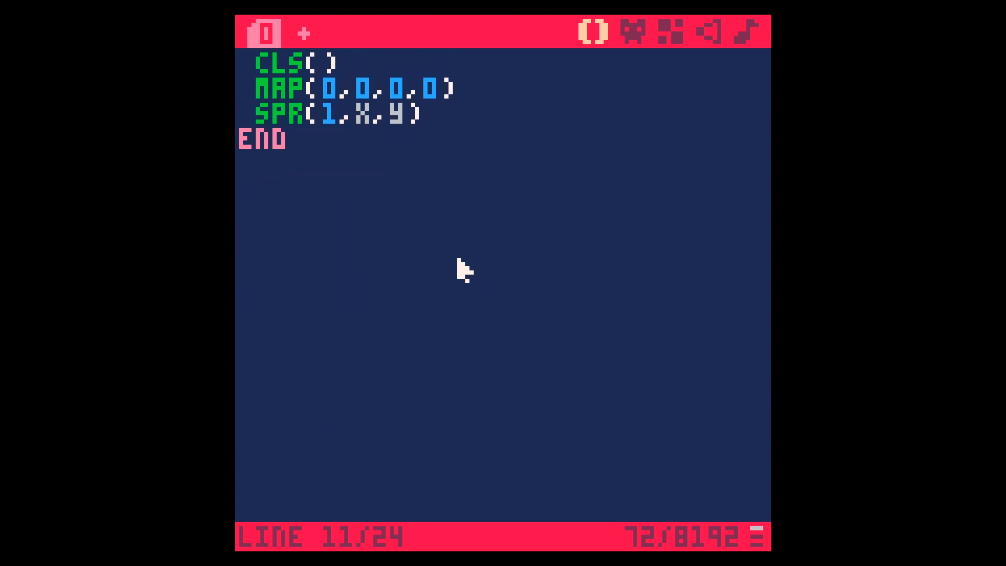
Set flag 0 on the grey paddle sprite 3 and return to the code
{"action": "left_click", "coordinate": [634, 30]}
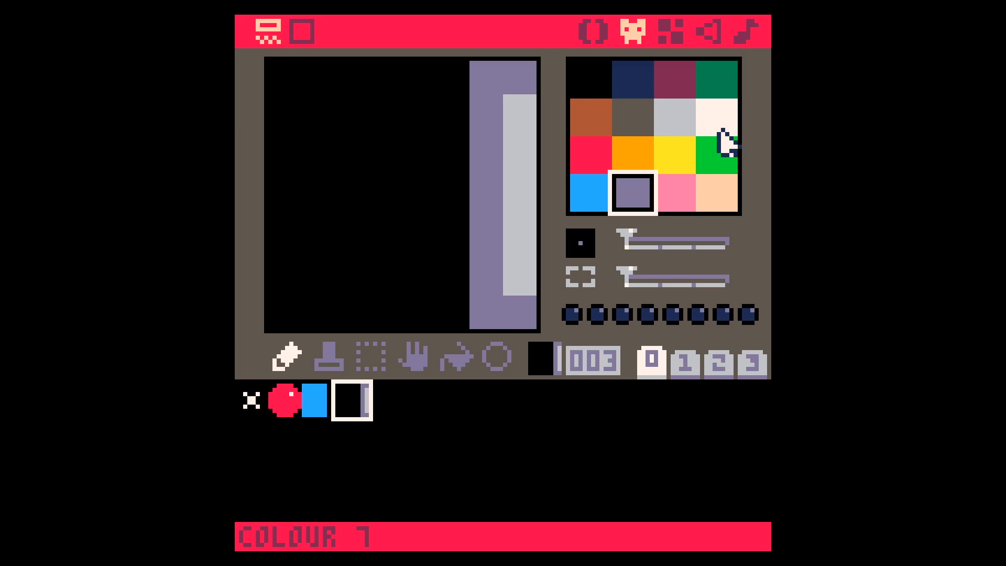
{"action": "mouse_move", "coordinate": [686, 314]}
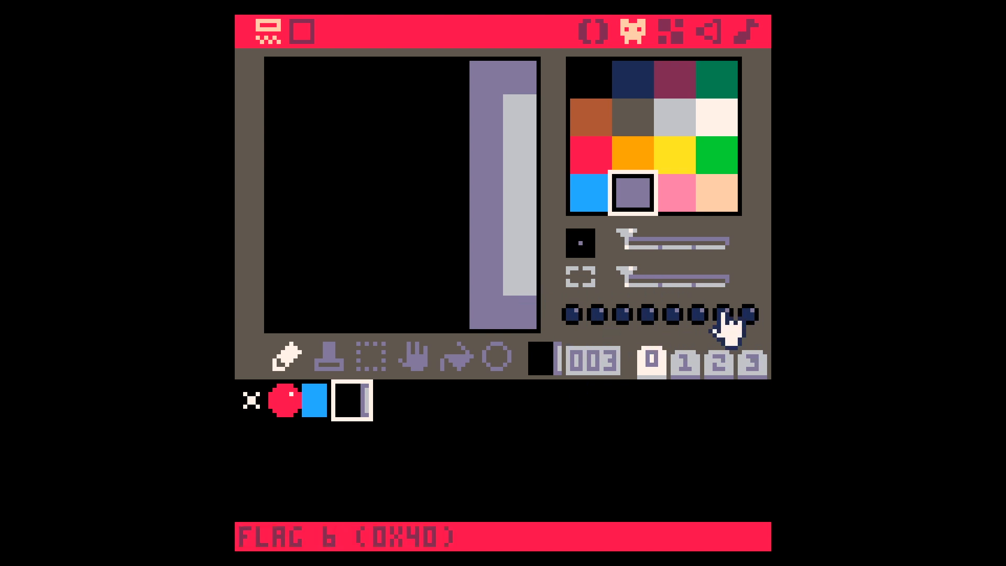
{"action": "left_click", "coordinate": [578, 316]}
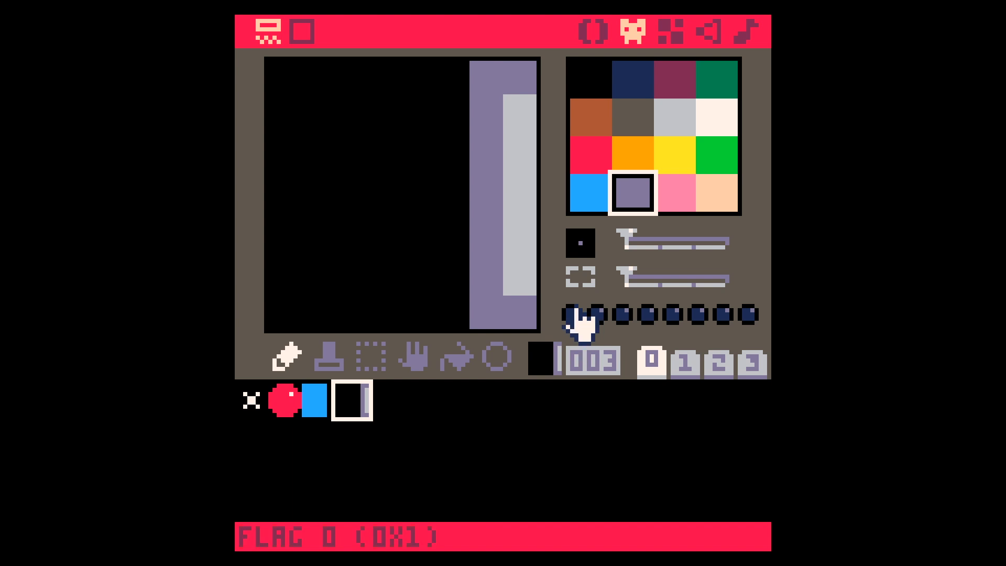
{"action": "left_click", "coordinate": [574, 315]}
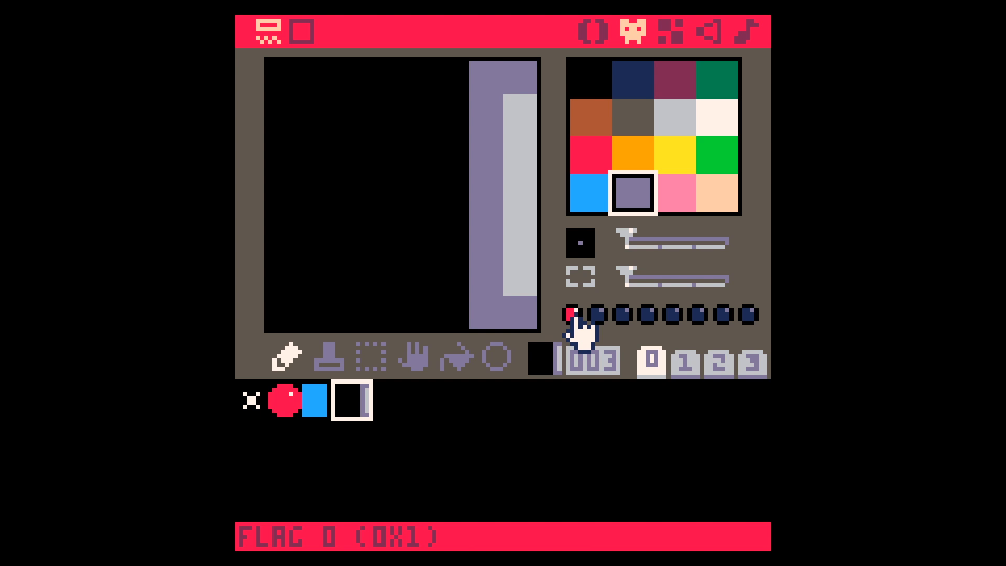
{"action": "left_click", "coordinate": [594, 28]}
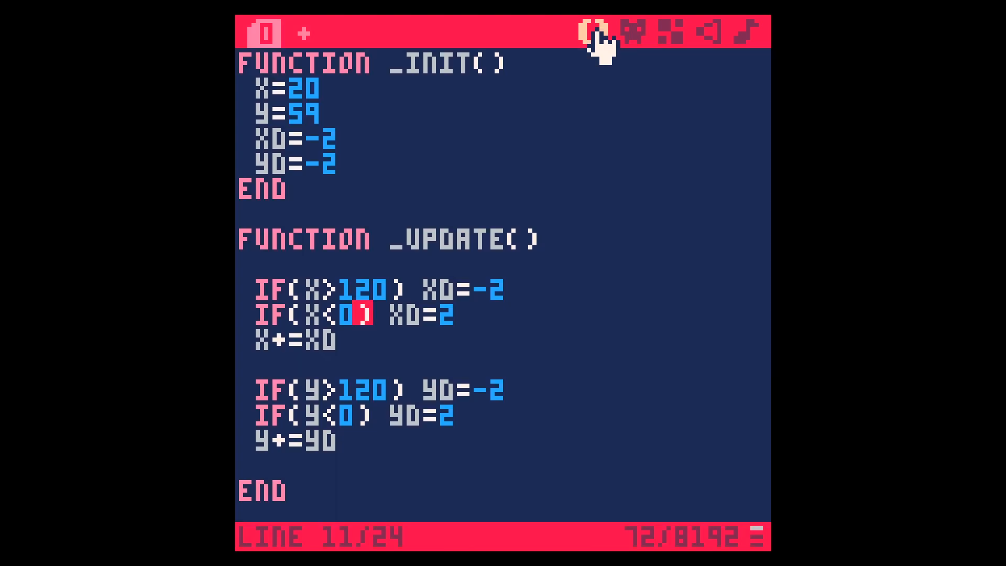
{"action": "mouse_move", "coordinate": [432, 365]}
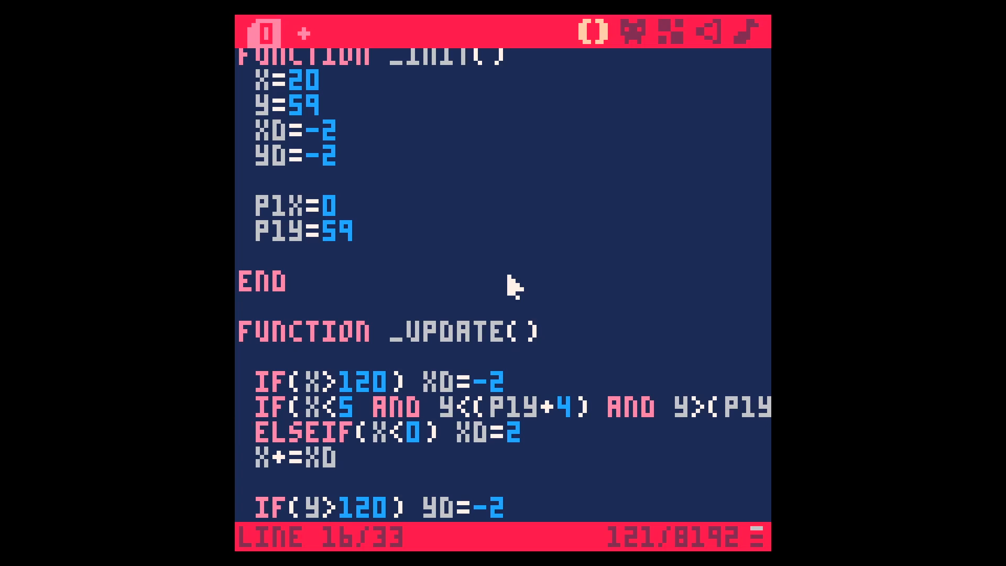
Move to the start of the ELSEIF line to insert the paddle-hit check
{"action": "left_click", "coordinate": [255, 440]}
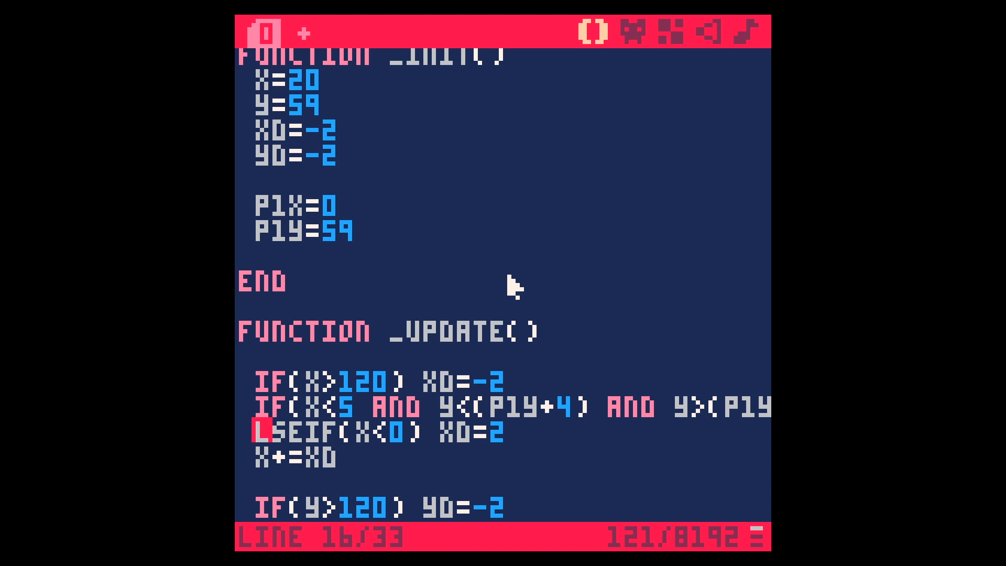